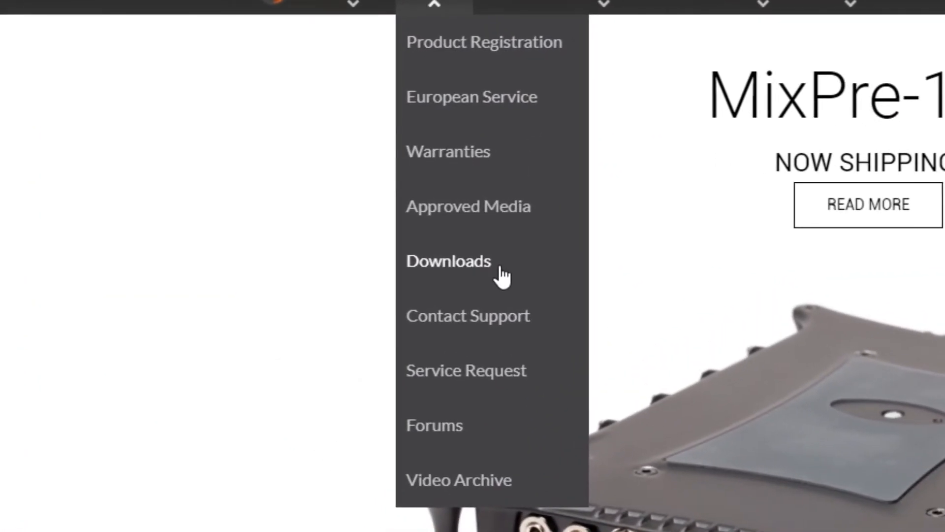
From Support > Downloads, open the MixPre-3 ASIO driver page and request the v2.9.87.5 download.
left_click(449, 261)
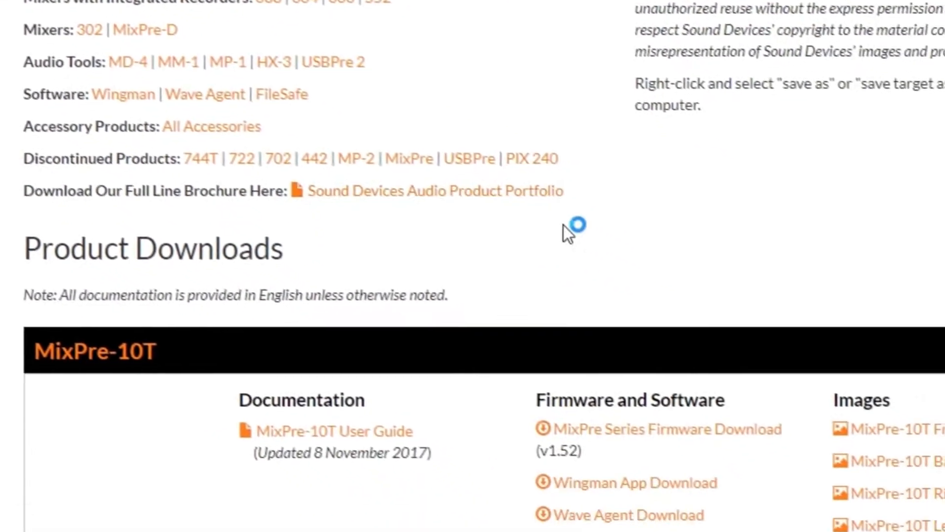
scroll("down", 3)
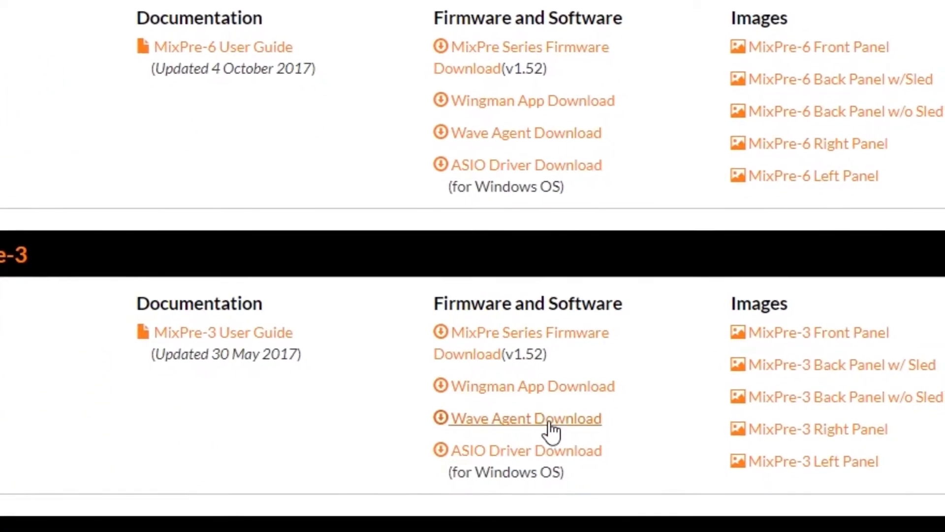
scroll("up", 3)
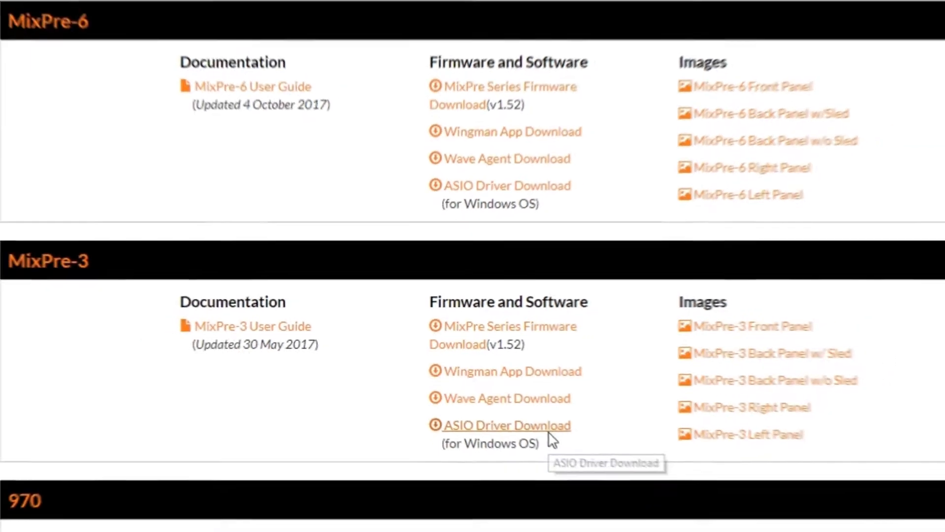
left_click(507, 425)
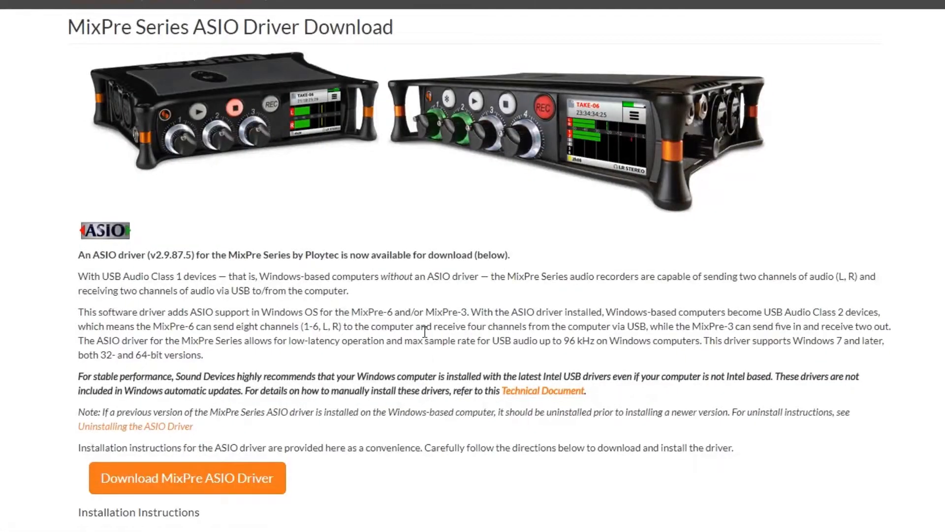
scroll("down", 3)
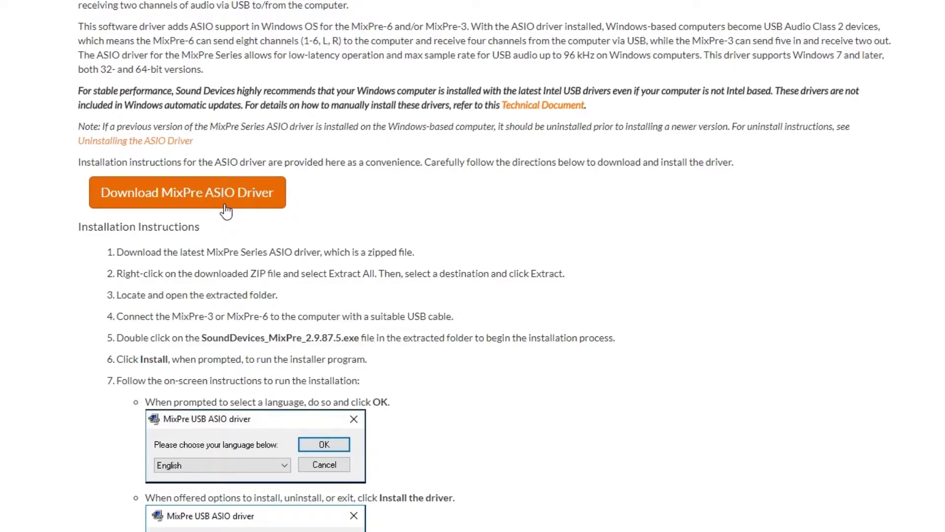
left_click(187, 192)
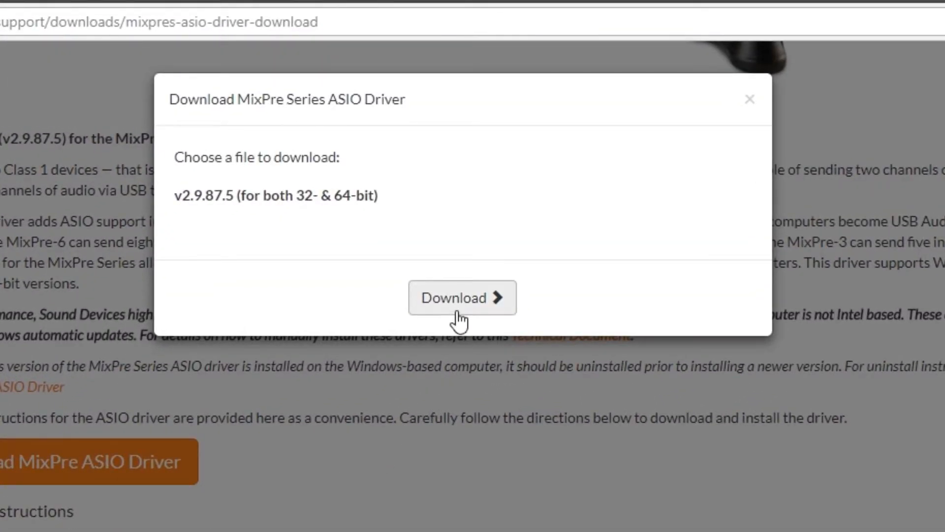
Download the MixPre ASIO driver v2.9.87.5 zip and show it in the Downloads folder.
left_click(462, 298)
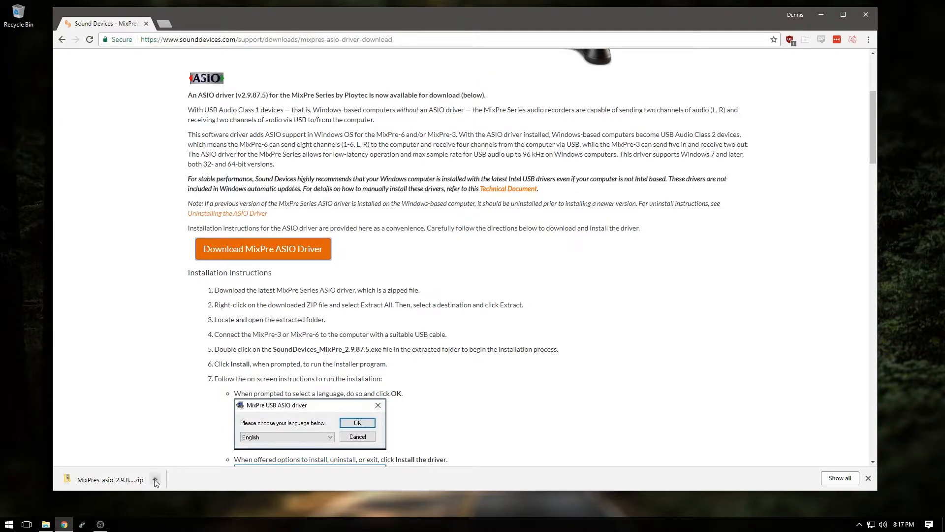
left_click(155, 479)
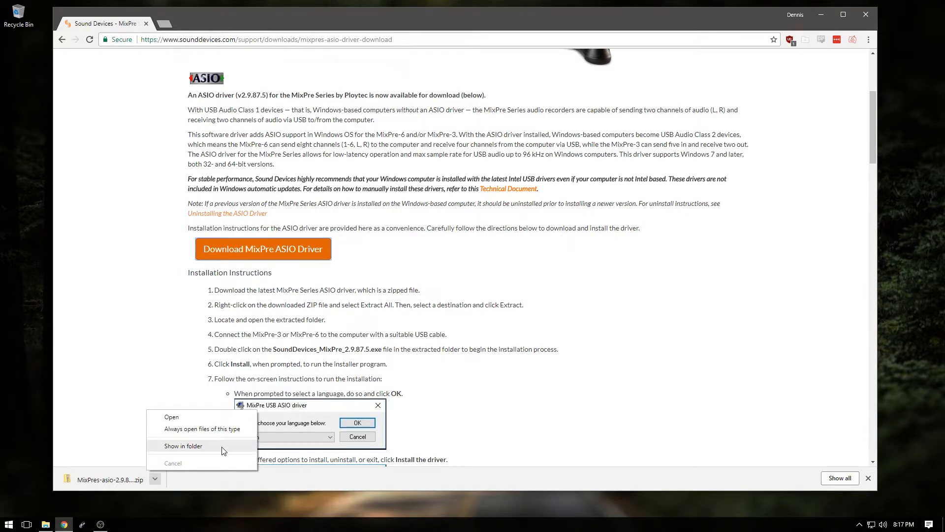
left_click(183, 446)
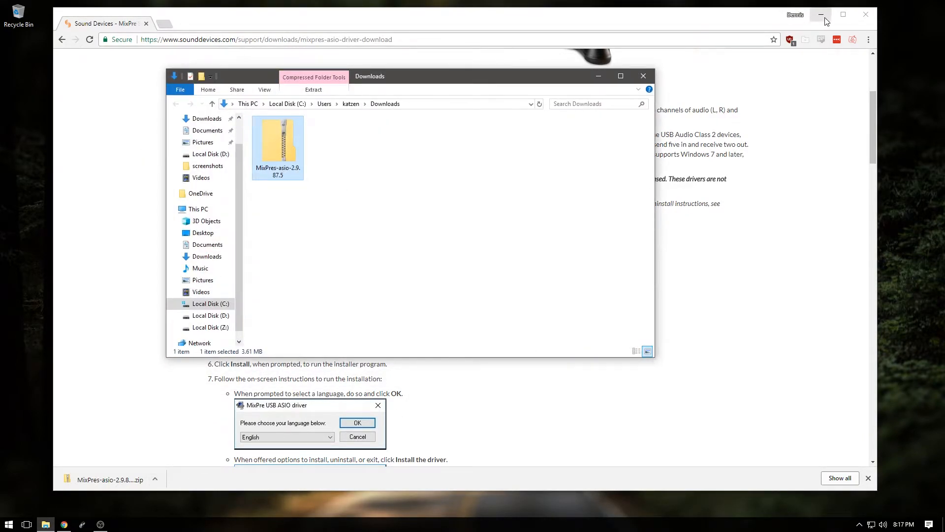
Extract MixPres-asio-2.9.87.5.zip to the Desktop without showing files, then close Downloads.
left_click(821, 14)
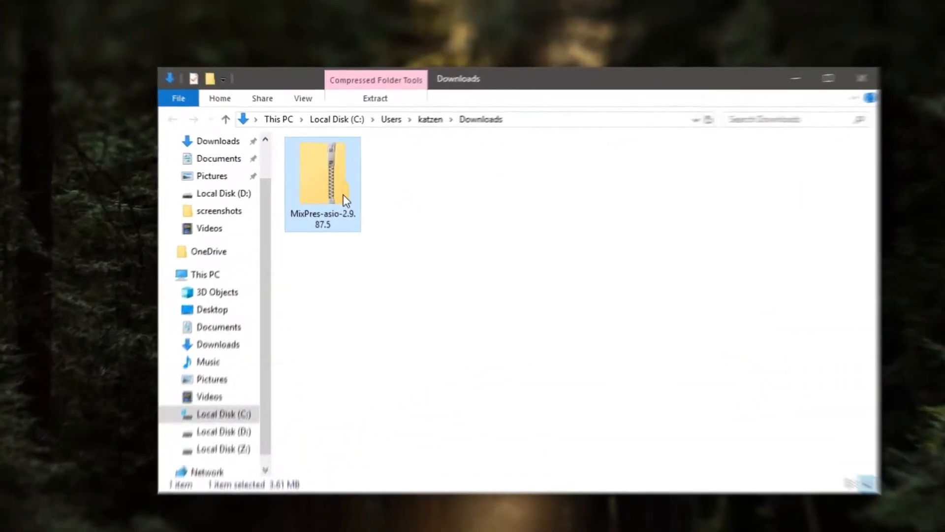
right_click(322, 184)
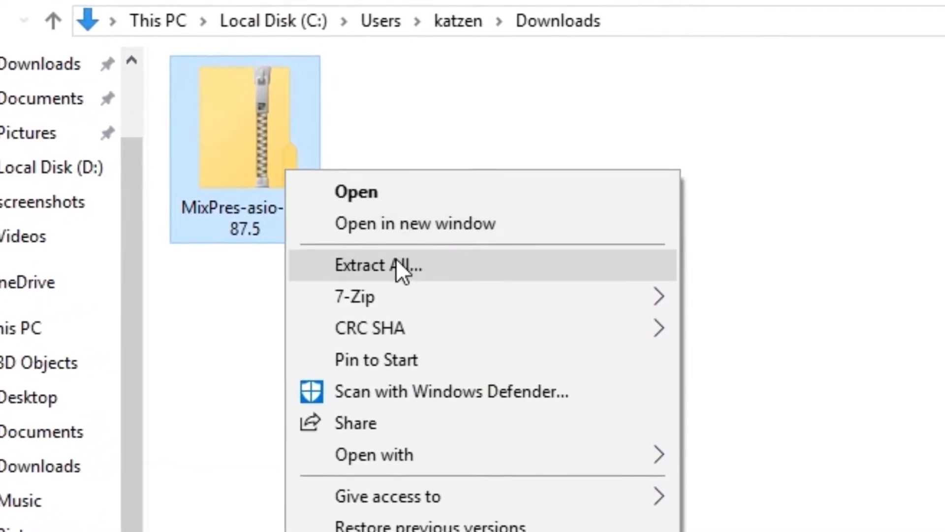
left_click(378, 265)
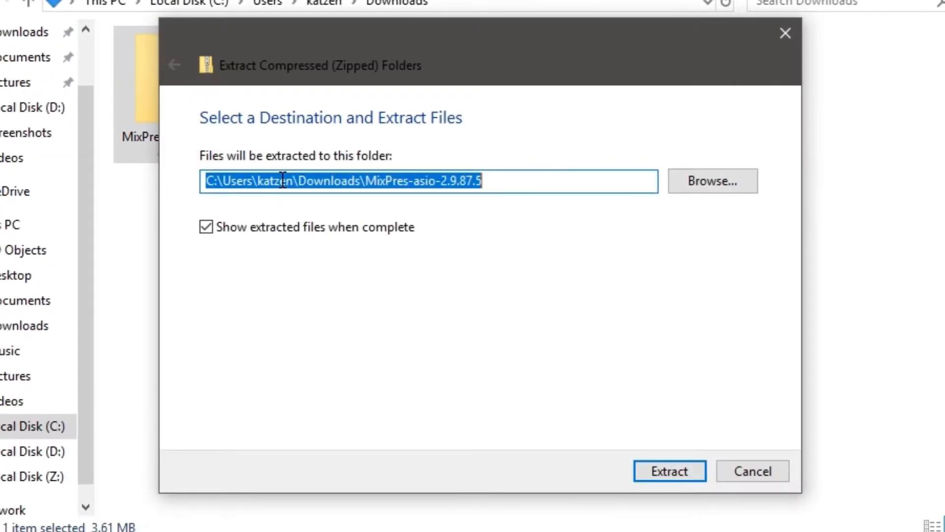
left_click(205, 227)
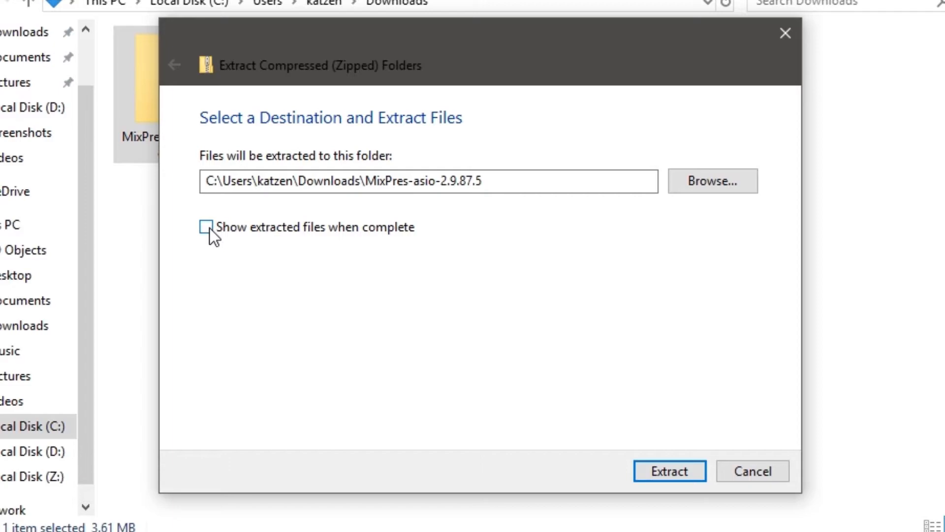
mouse_move(542, 211)
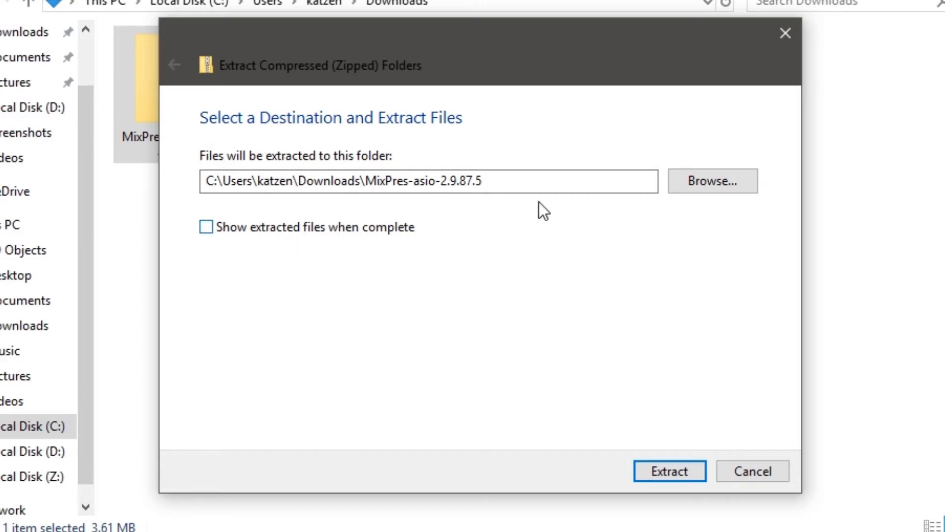
left_click(712, 180)
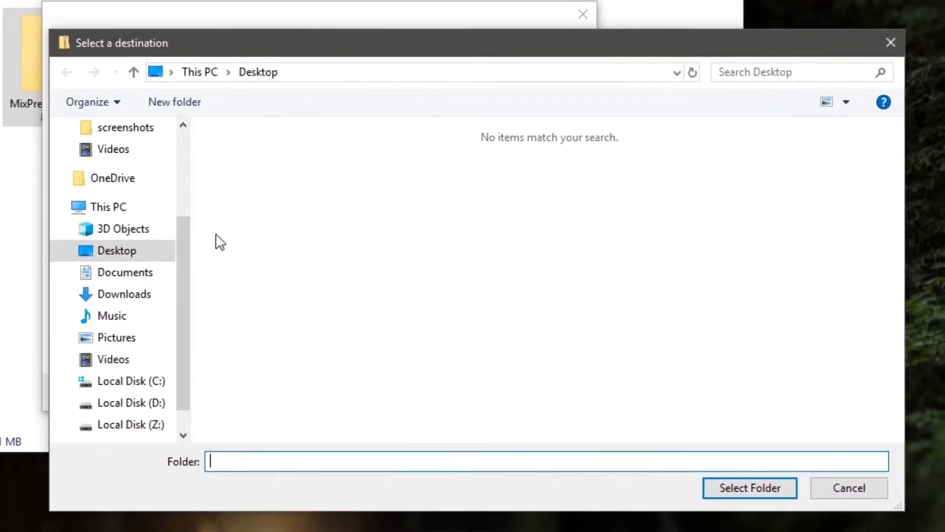
left_click(117, 250)
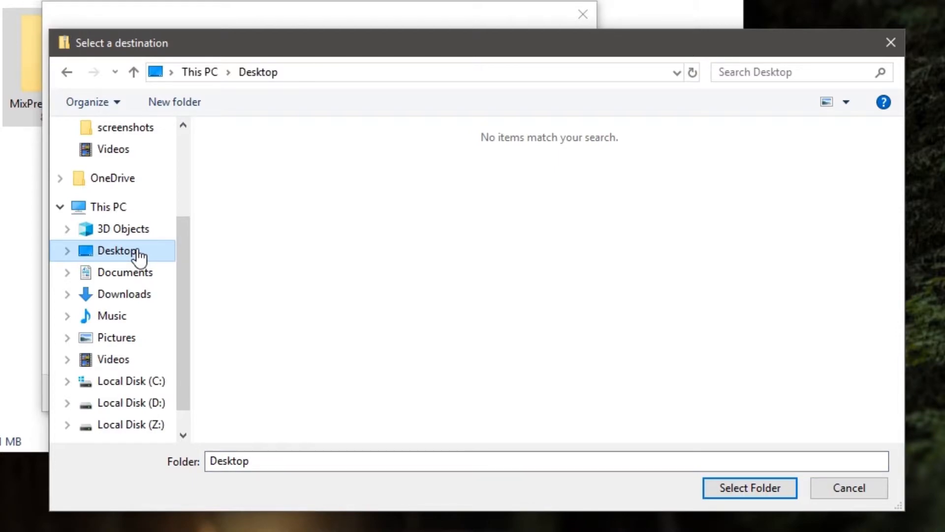
left_click(749, 488)
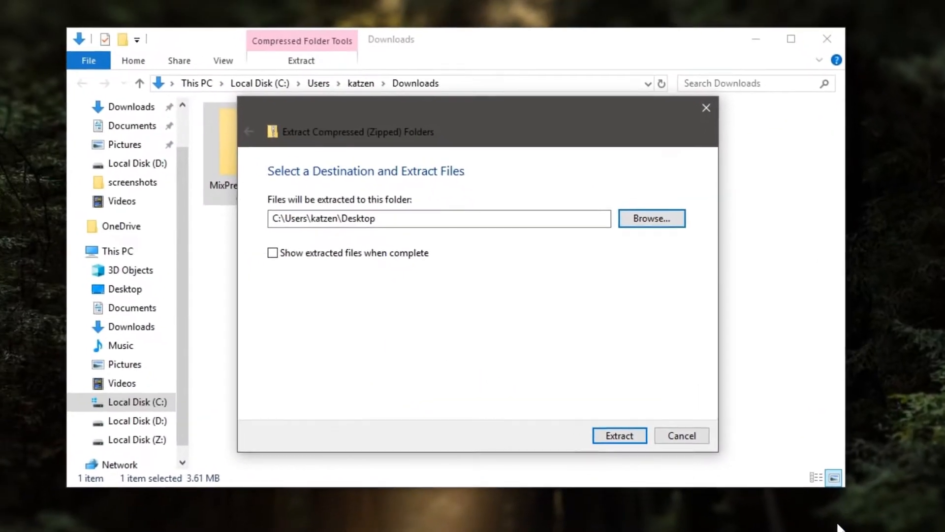
left_click(619, 435)
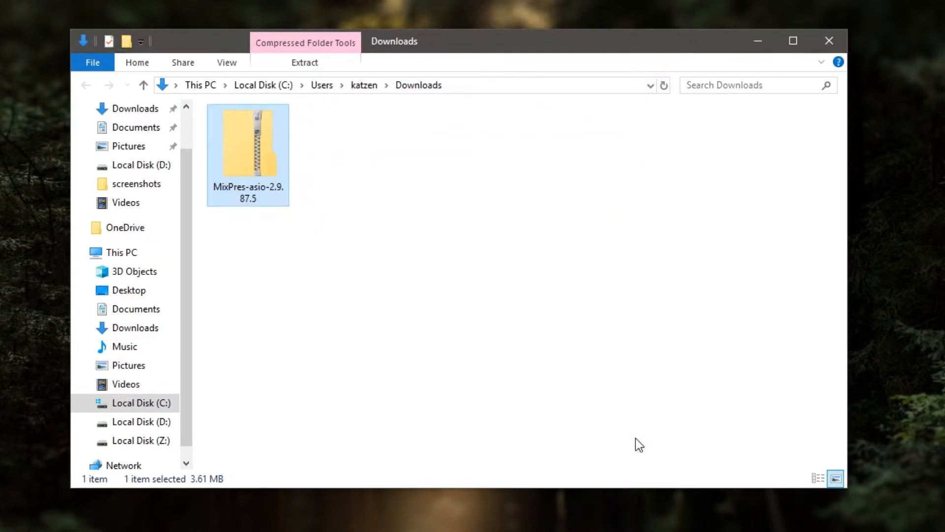
left_click(828, 40)
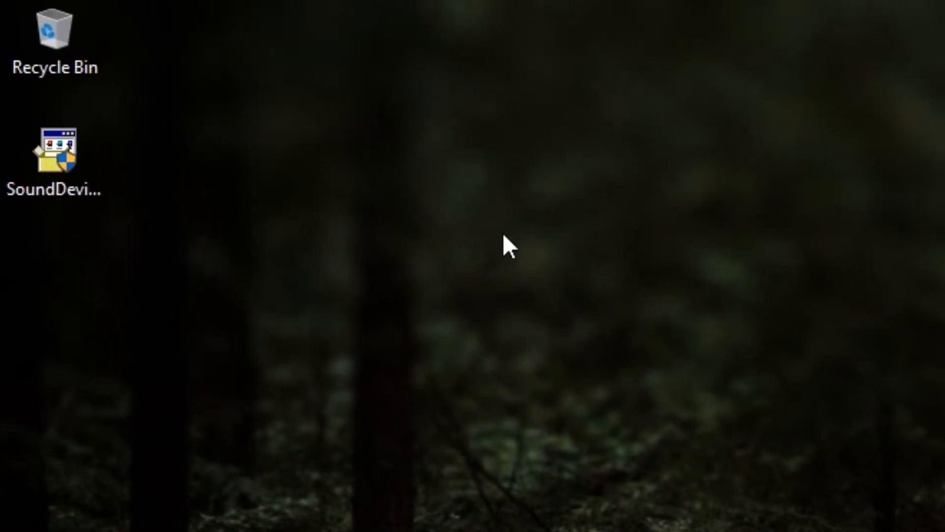
Launch the SoundDevices driver package icon on the desktop.
left_click(54, 150)
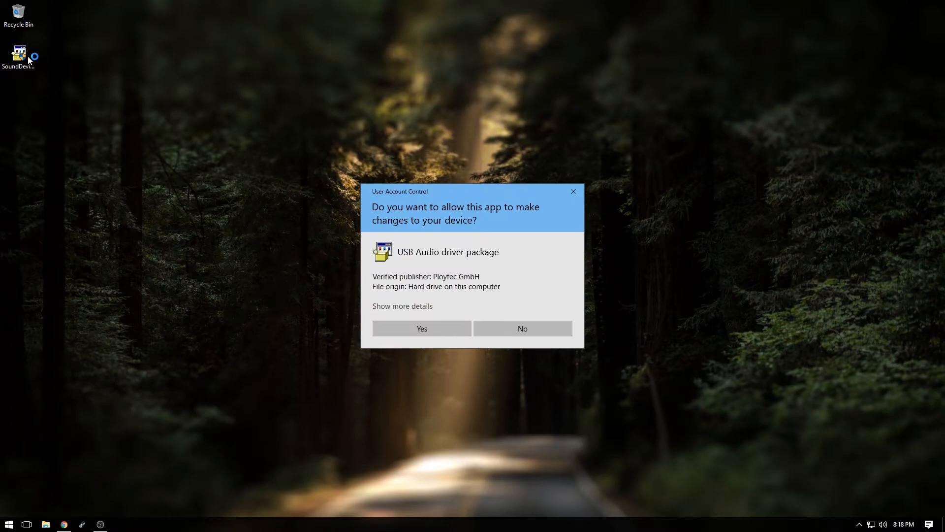
mouse_move(190, 234)
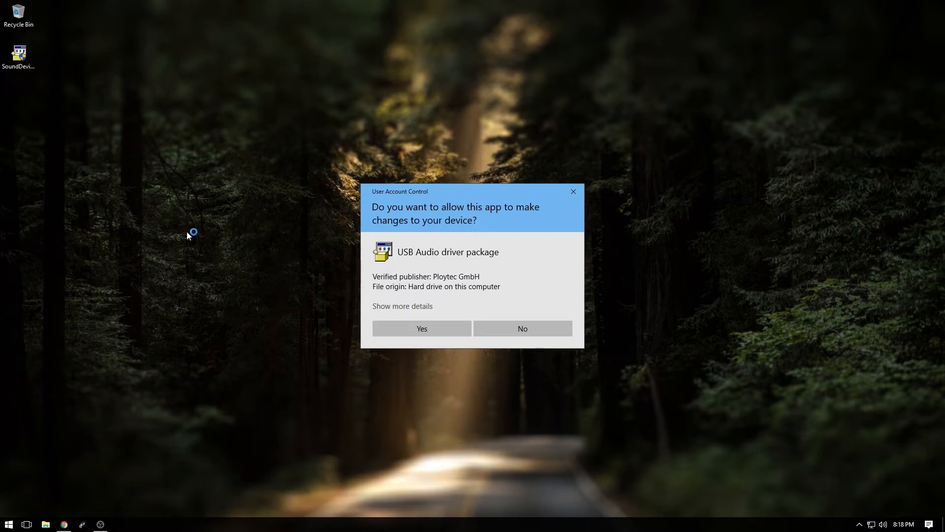
Approve the User Account Control prompt for the Ploytec USB Audio driver package.
left_click(421, 328)
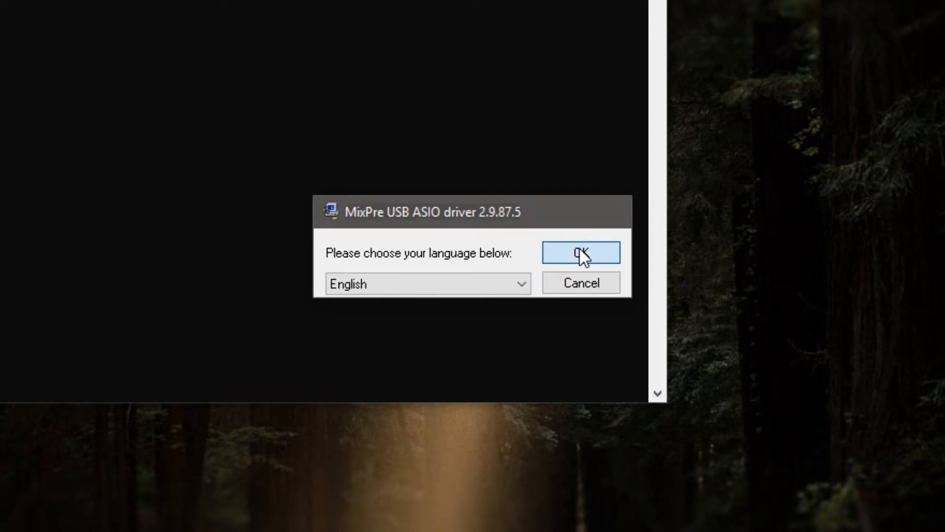
Install MixPre USB ASIO driver 2.9.87.5 in English and exit after success.
left_click(581, 252)
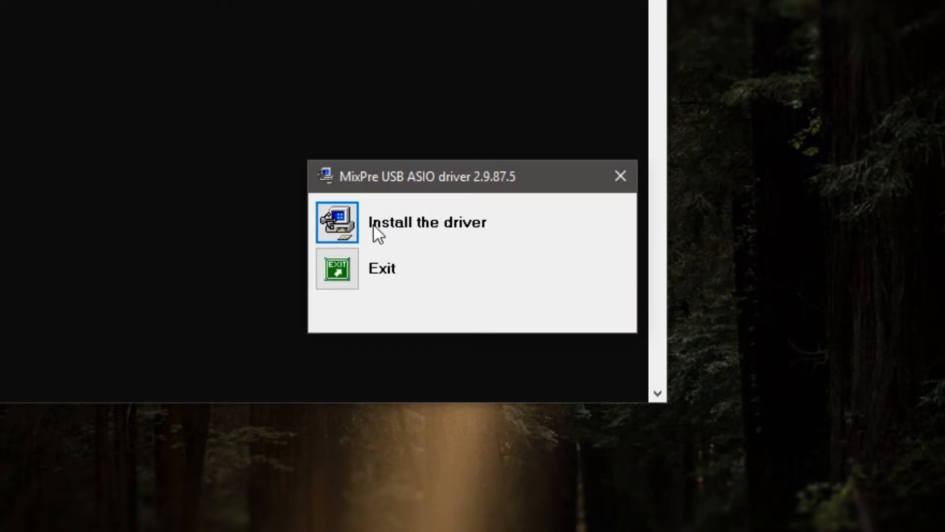
mouse_move(353, 226)
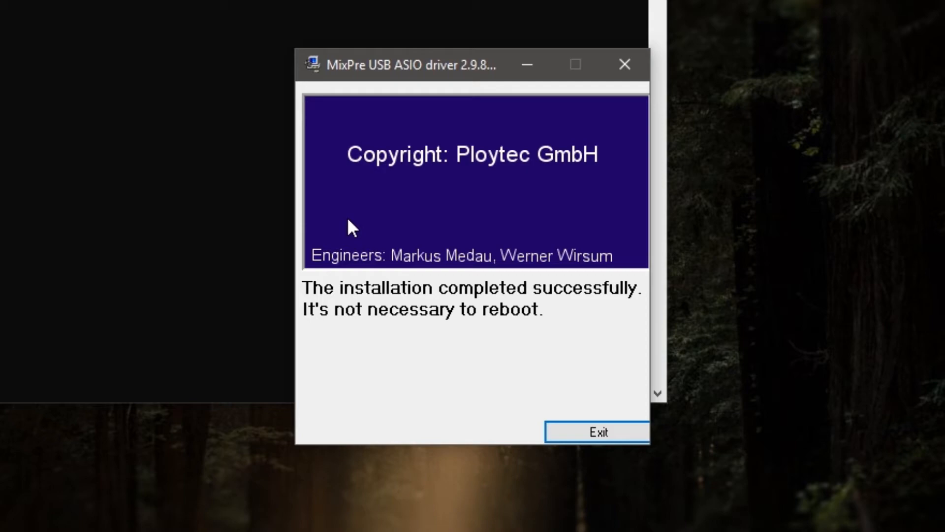
mouse_move(352, 235)
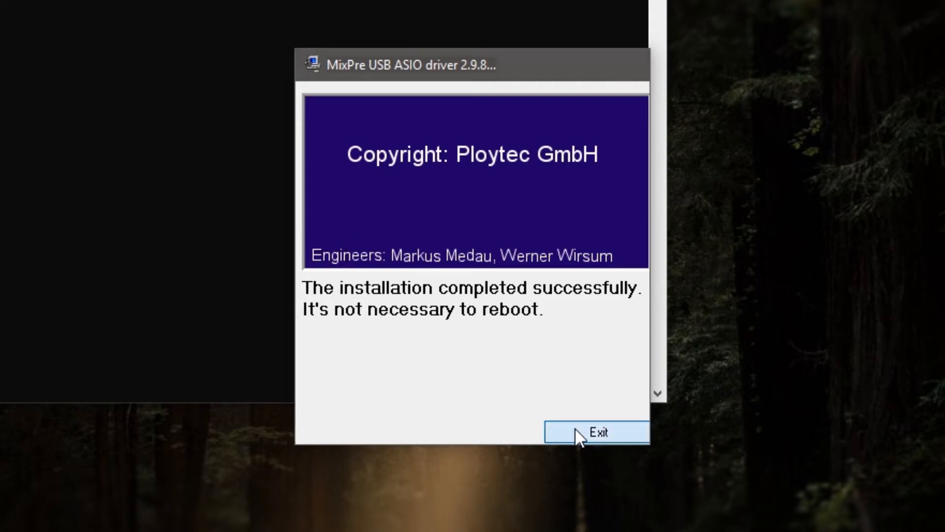
left_click(595, 432)
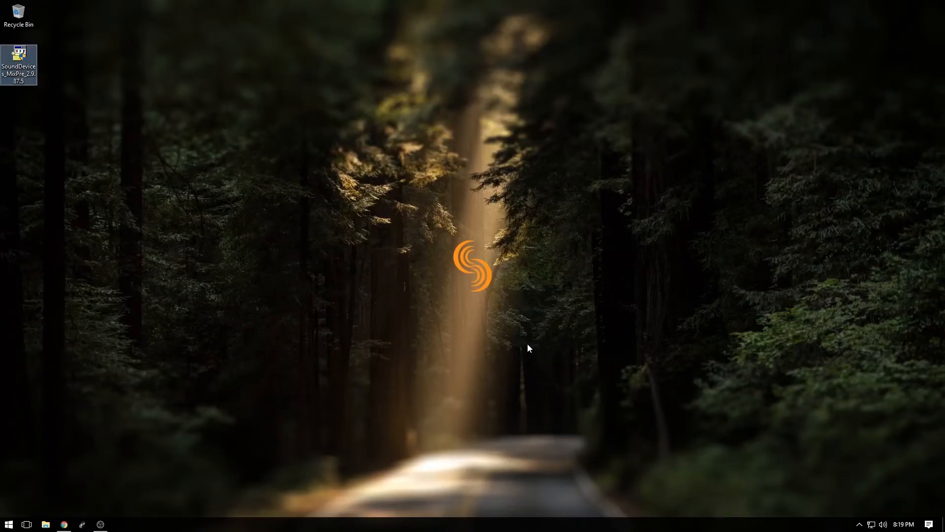
right_click(883, 524)
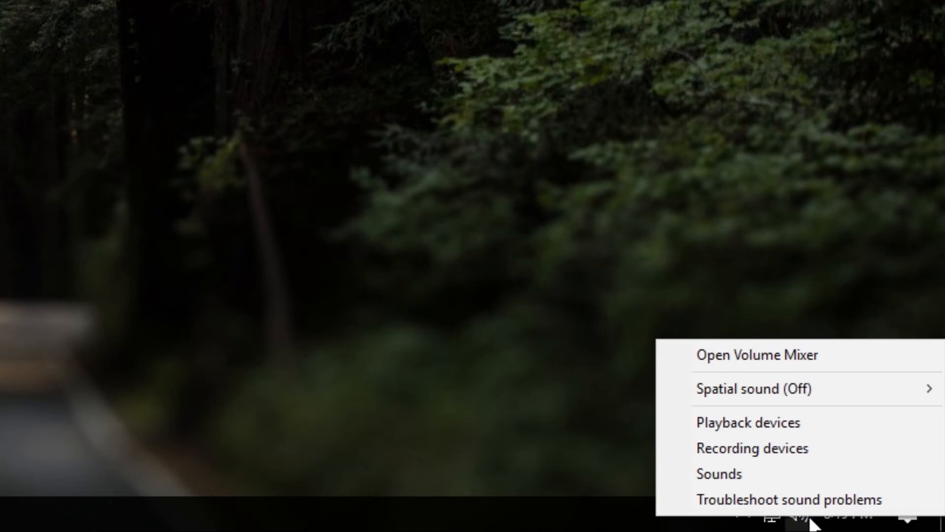
mouse_move(747, 422)
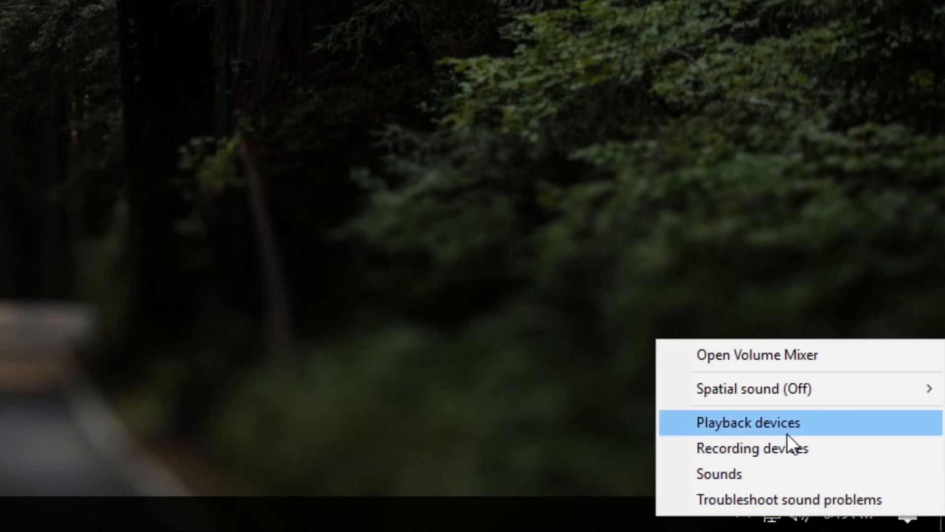
left_click(747, 422)
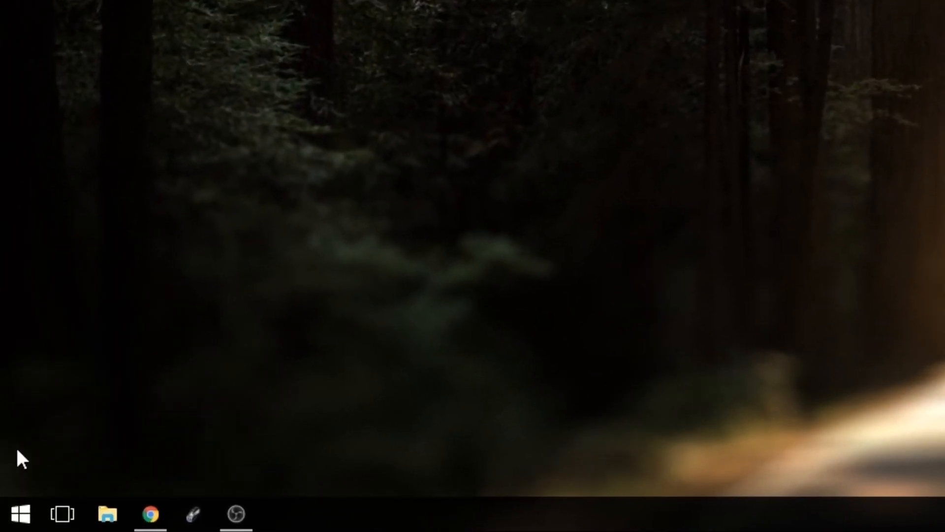
Search 'Sound' from the Start menu.
left_click(20, 513)
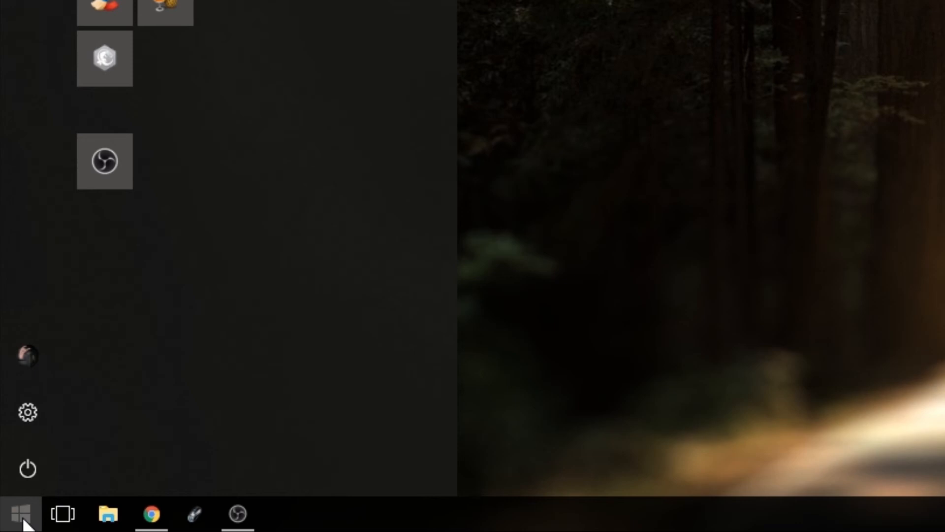
type("Sound")
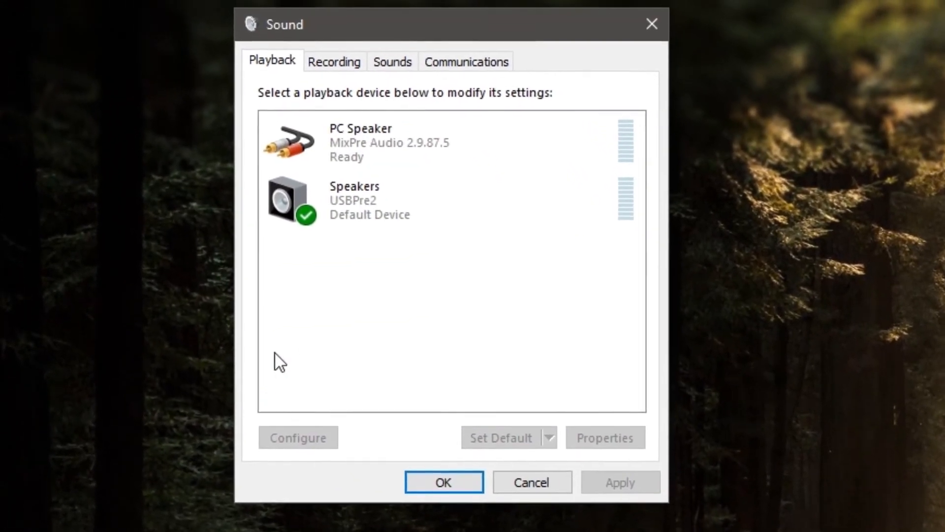
Select the PC Speaker MixPre Audio 2.9.87.5 entry on the Playback tab.
left_click(392, 142)
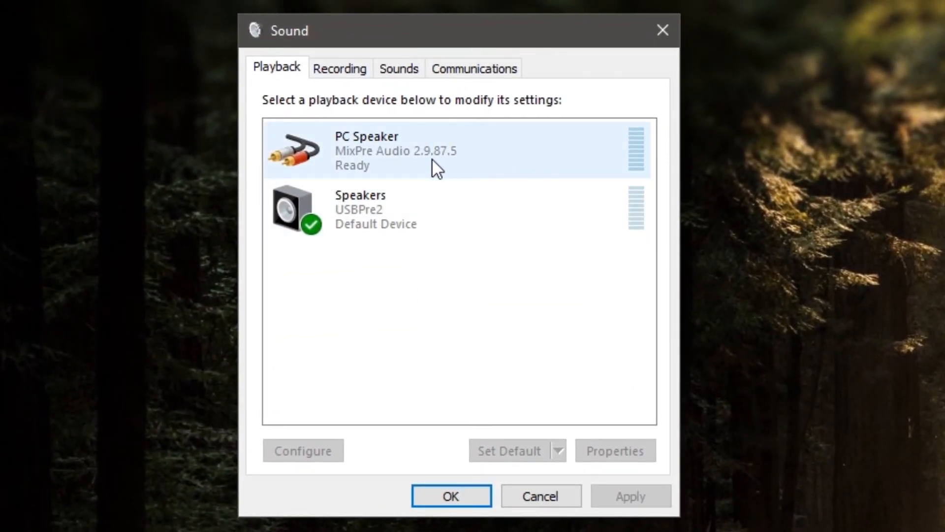